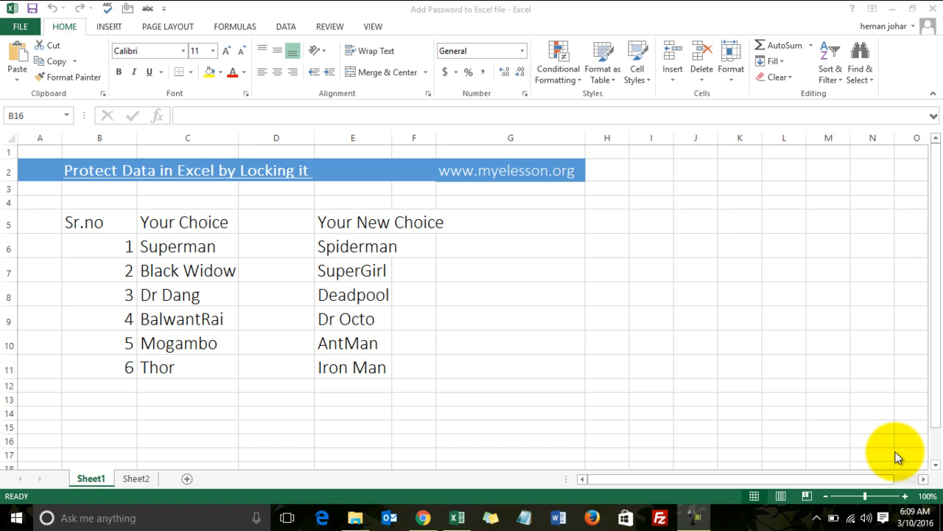
pyautogui.moveTo(620, 389)
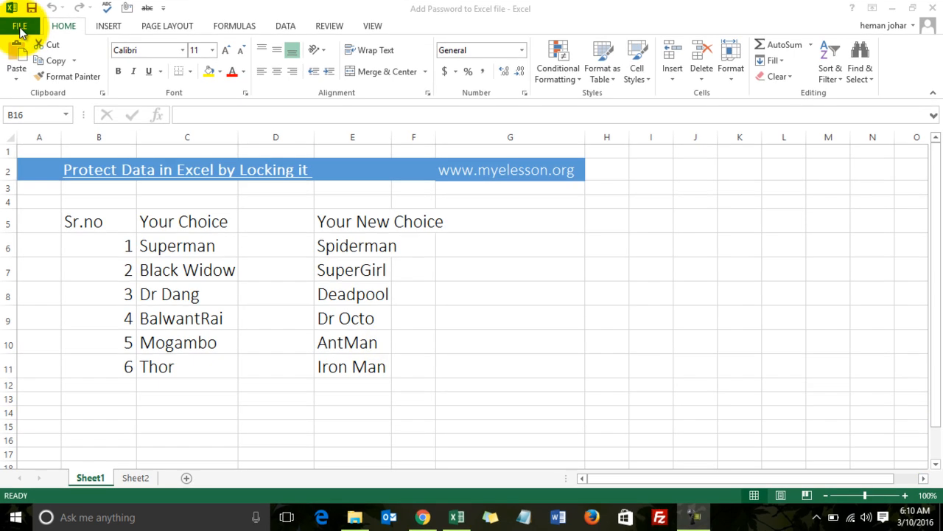
# - Encrypt the workbook with an open password via Protect Workbook > Encrypt with Password
pyautogui.click(20, 27)
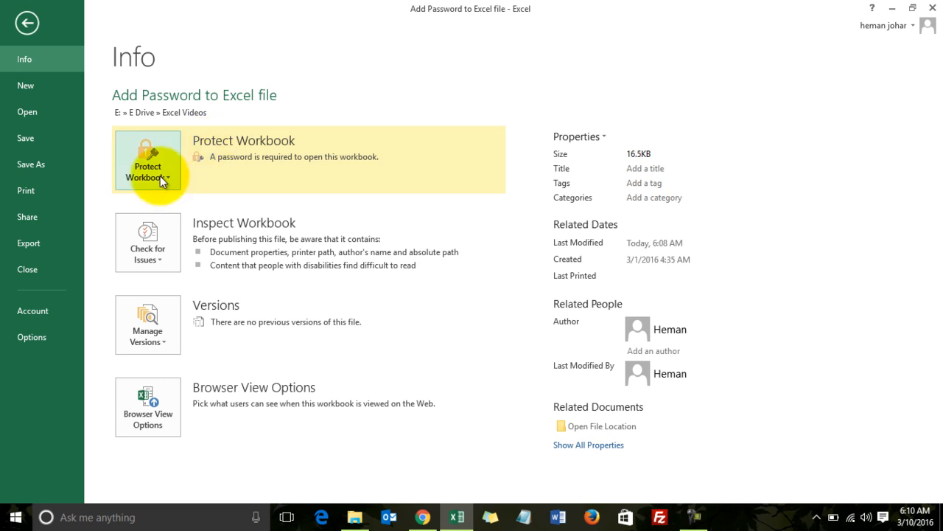
pyautogui.click(147, 159)
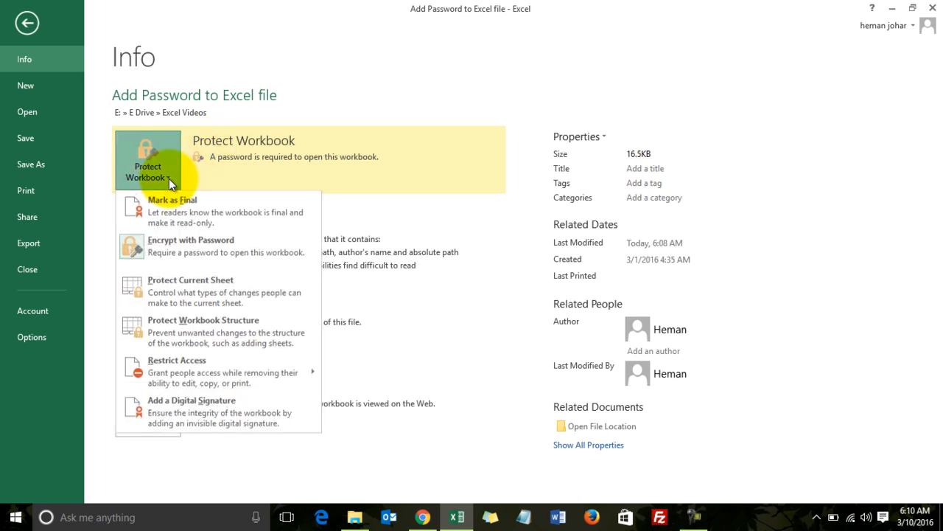
pyautogui.moveTo(207, 246)
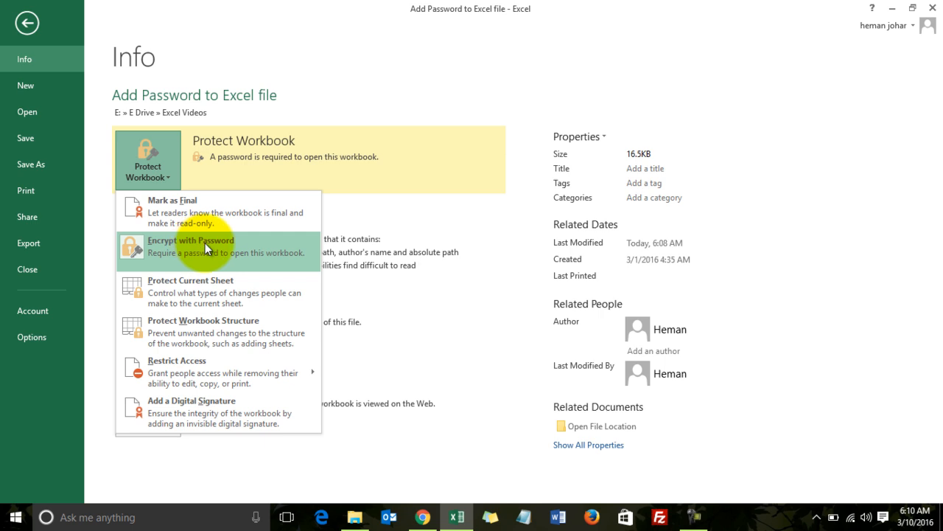
pyautogui.click(190, 240)
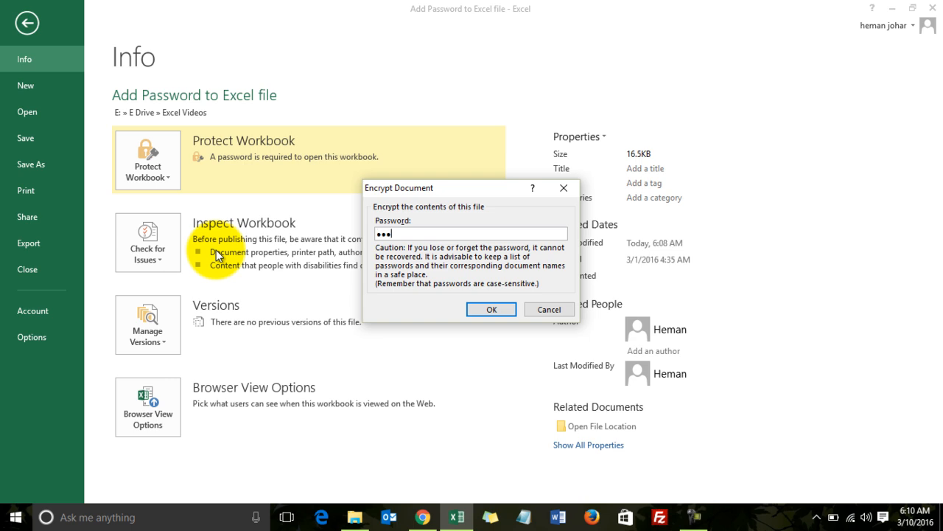
pyautogui.click(491, 309)
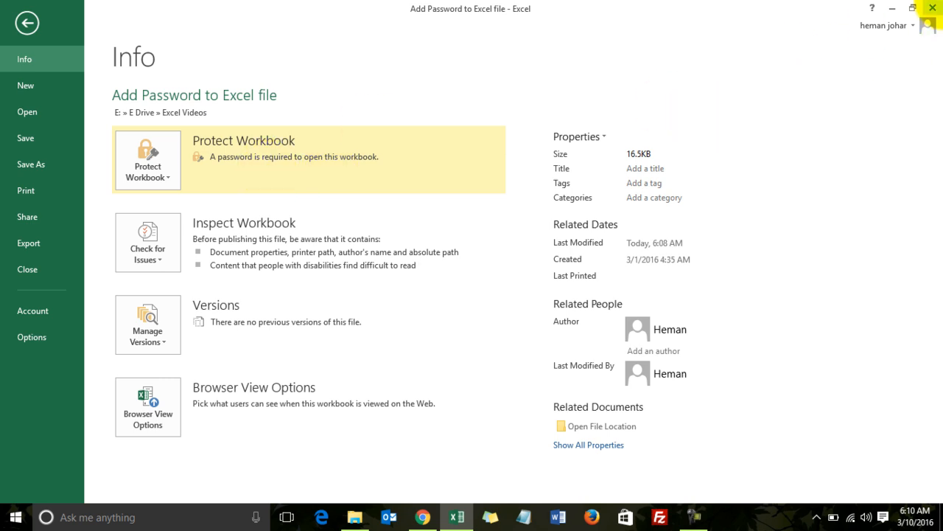
pyautogui.moveTo(462, 118)
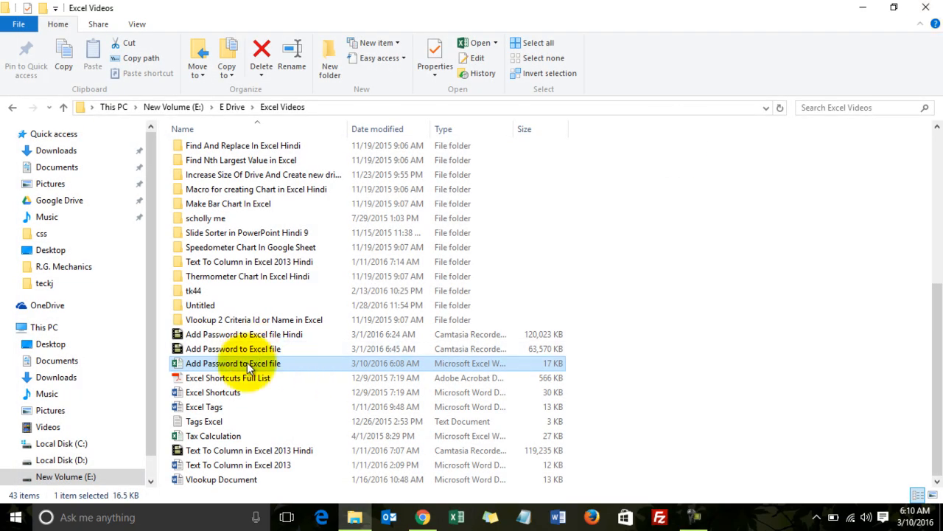
# - Reopen the encrypted workbook from the Excel Videos folder and enter its password
pyautogui.doubleClick(233, 363)
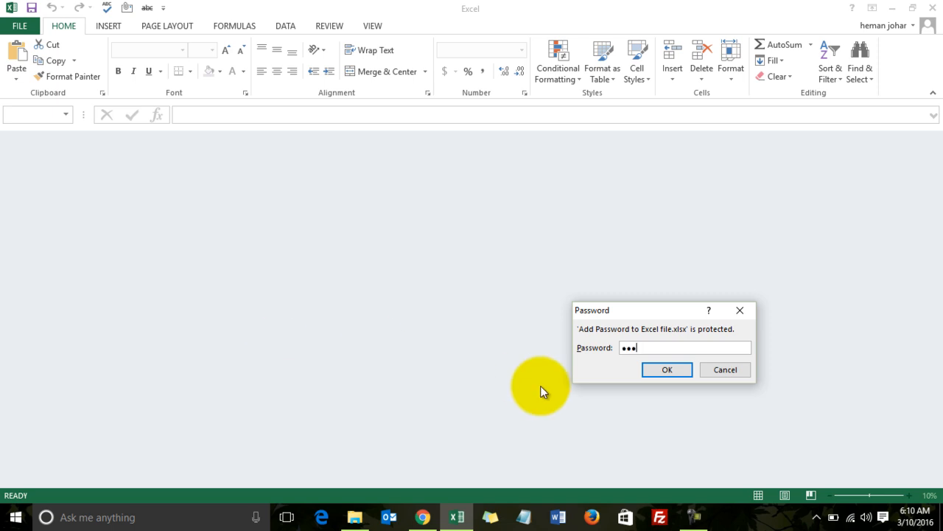
pyautogui.click(666, 369)
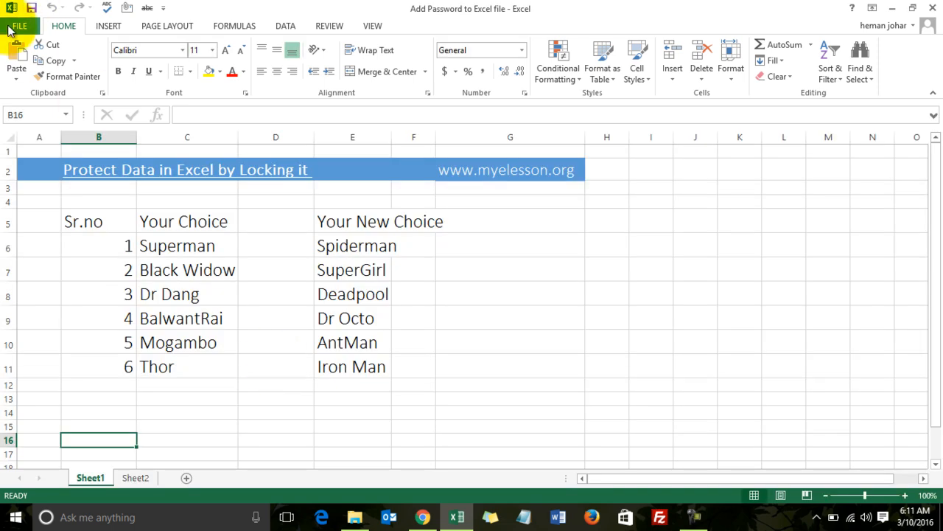
# - Remove the open password by clearing it in the Encrypt with Password settings
pyautogui.click(20, 25)
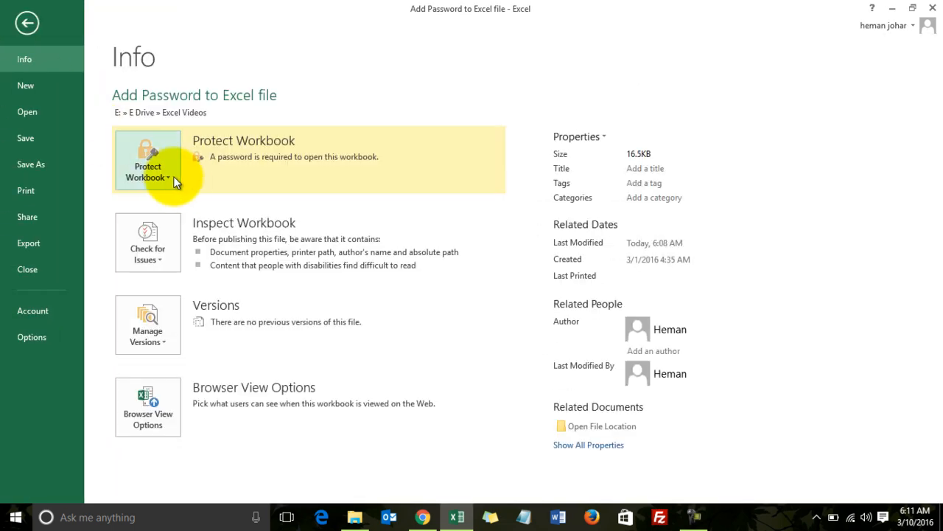
pyautogui.click(147, 159)
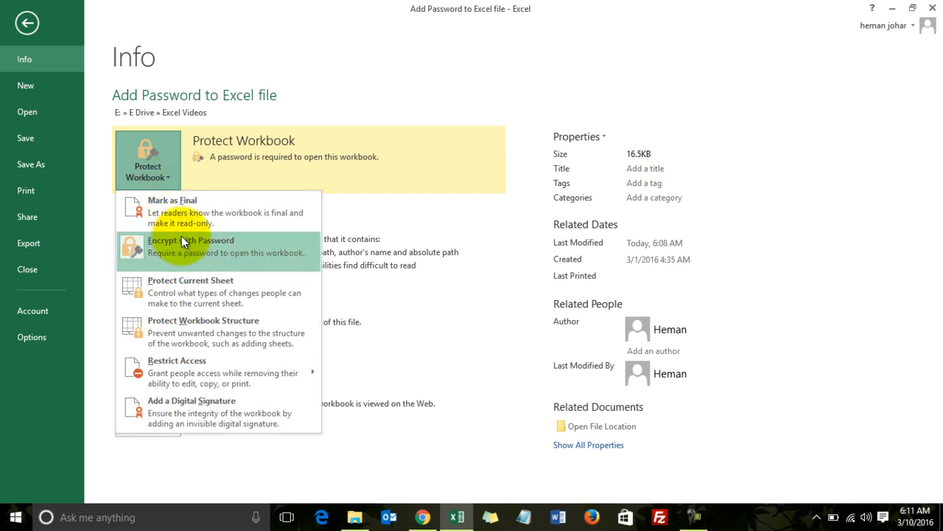
pyautogui.moveTo(183, 292)
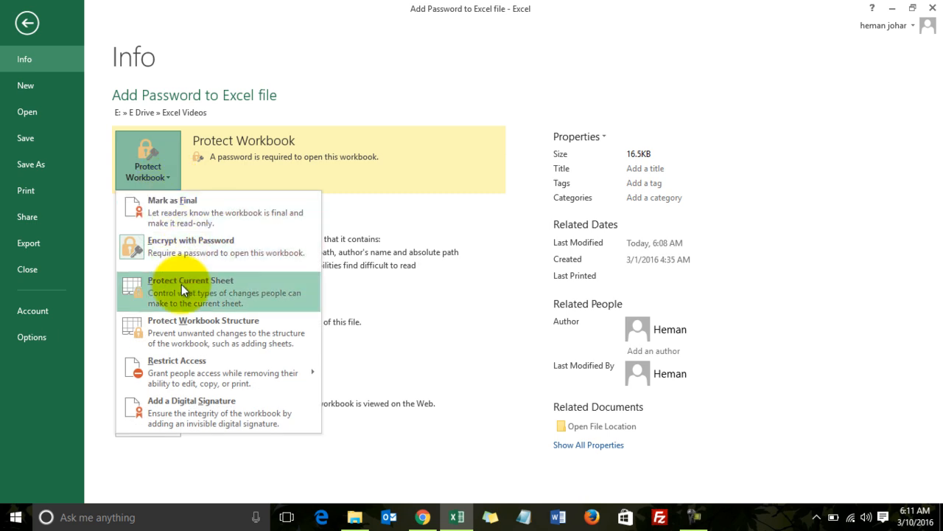
pyautogui.moveTo(169, 176)
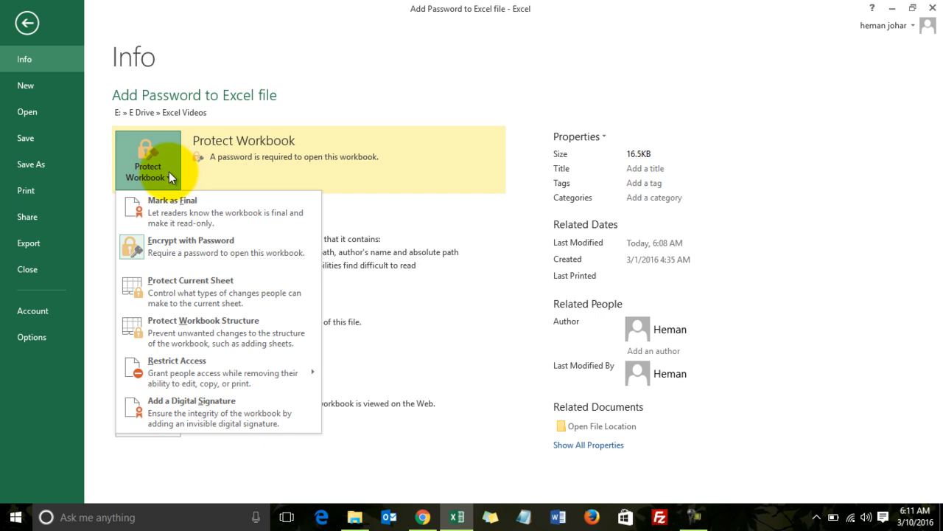
pyautogui.click(192, 239)
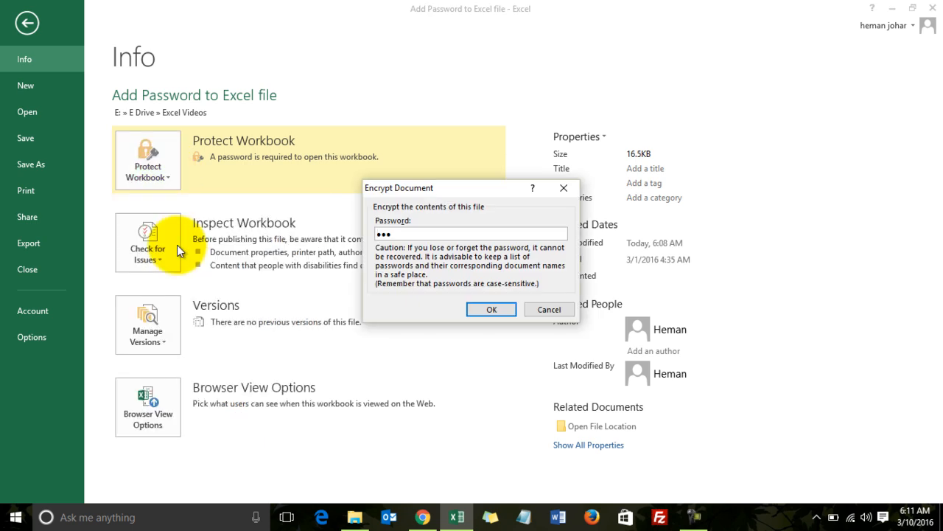
pyautogui.press('backspace')
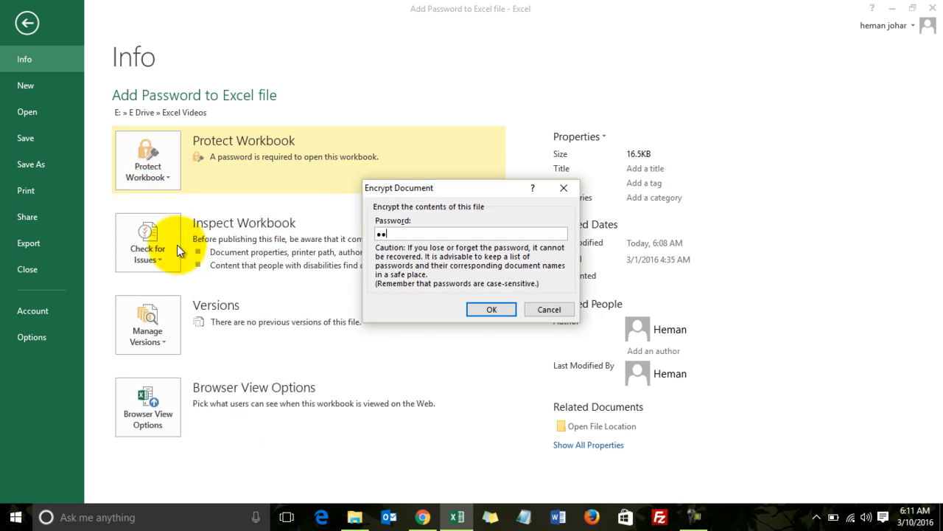
pyautogui.click(491, 309)
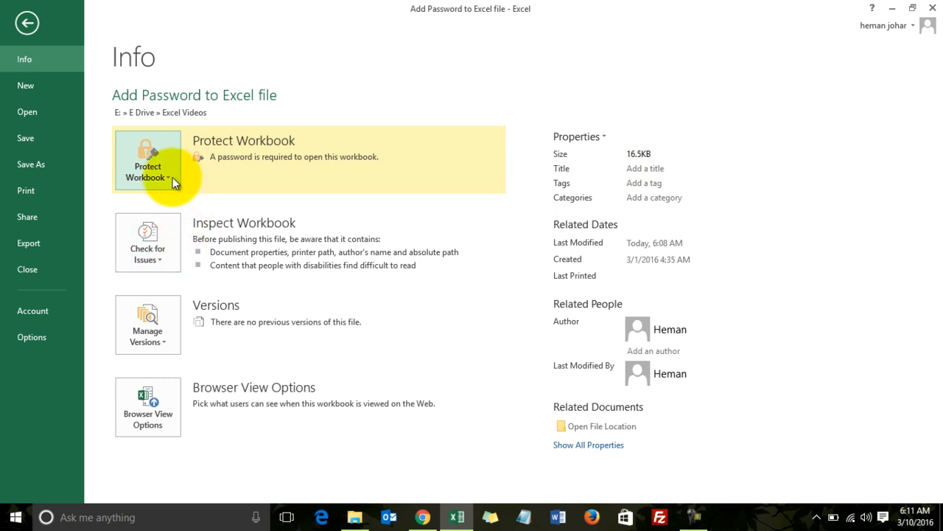
pyautogui.moveTo(264, 174)
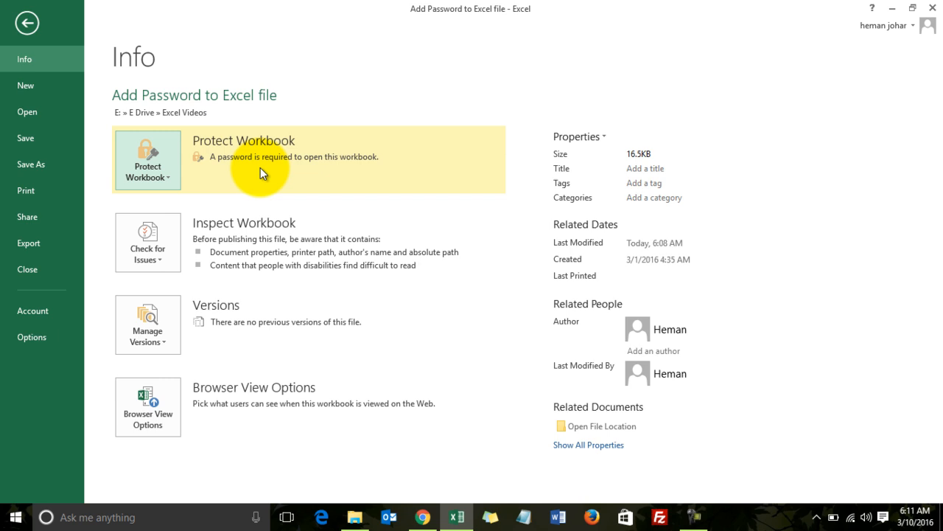
pyautogui.moveTo(334, 186)
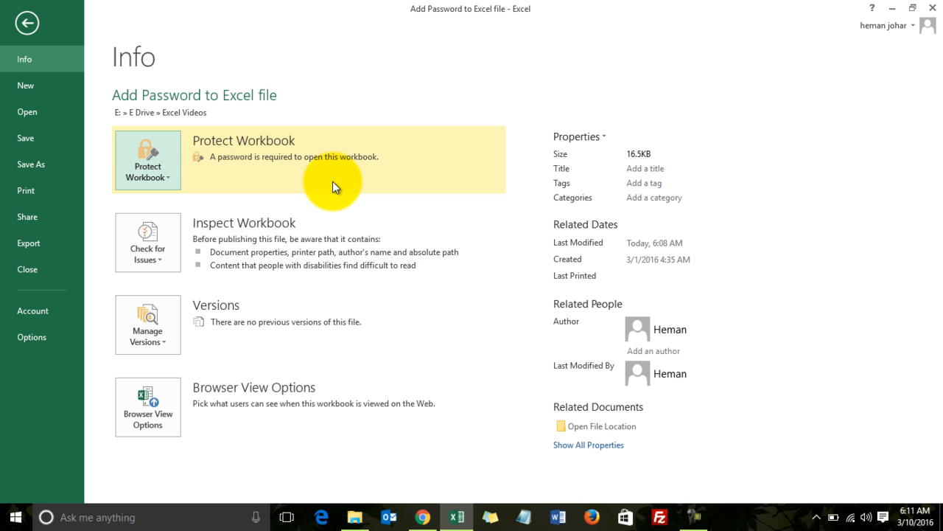